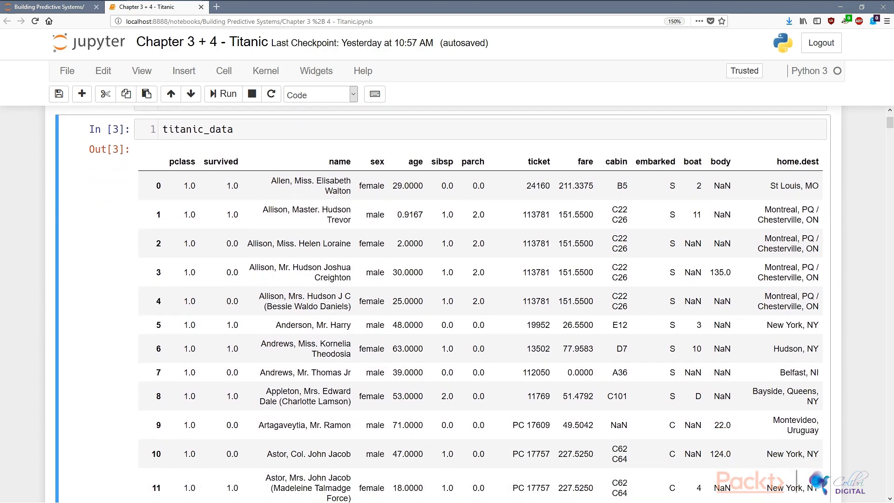
Browse down through the titanic_data table and back up to review its columns
click(456, 272)
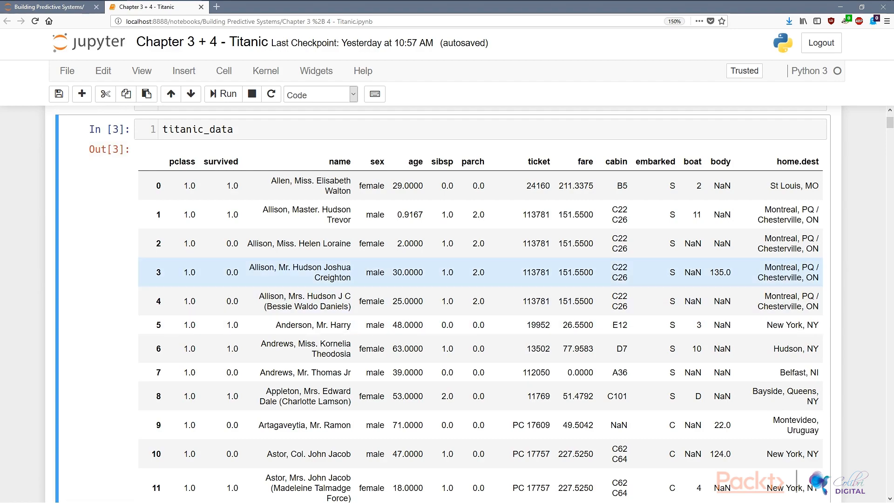
scroll(down, 3)
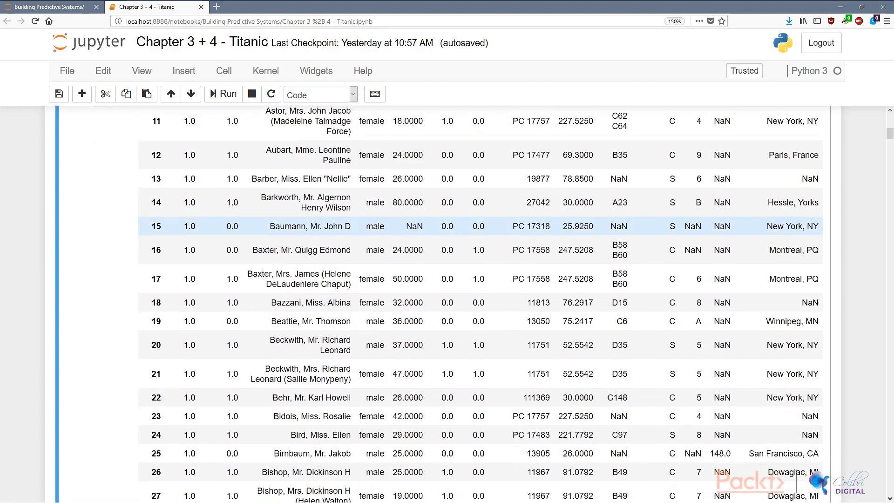
scroll(down, 3)
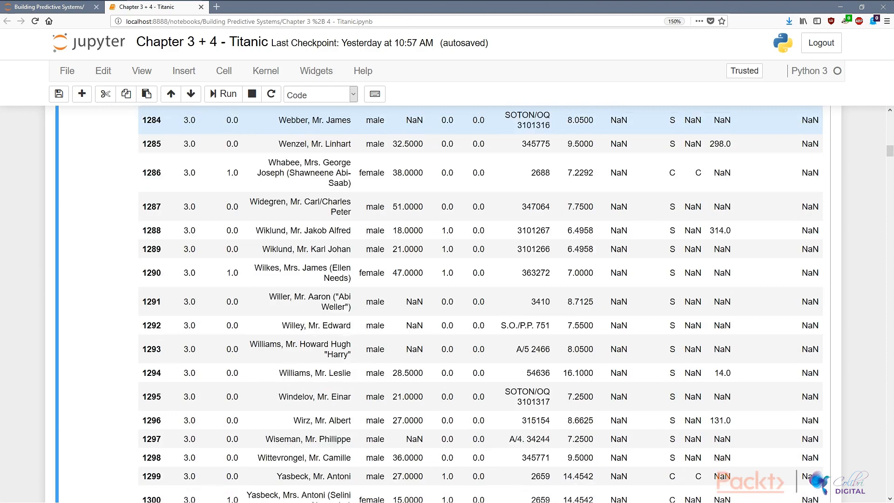
scroll(down, 3)
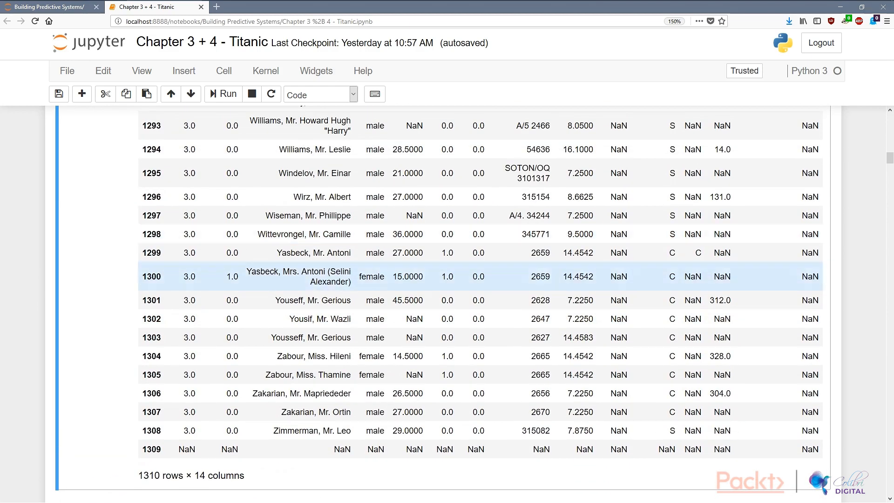
click(311, 430)
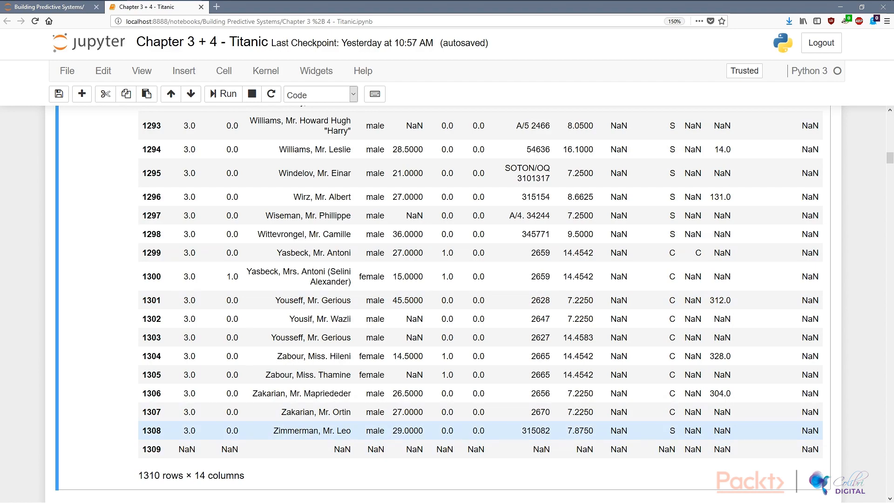
scroll(up, 3)
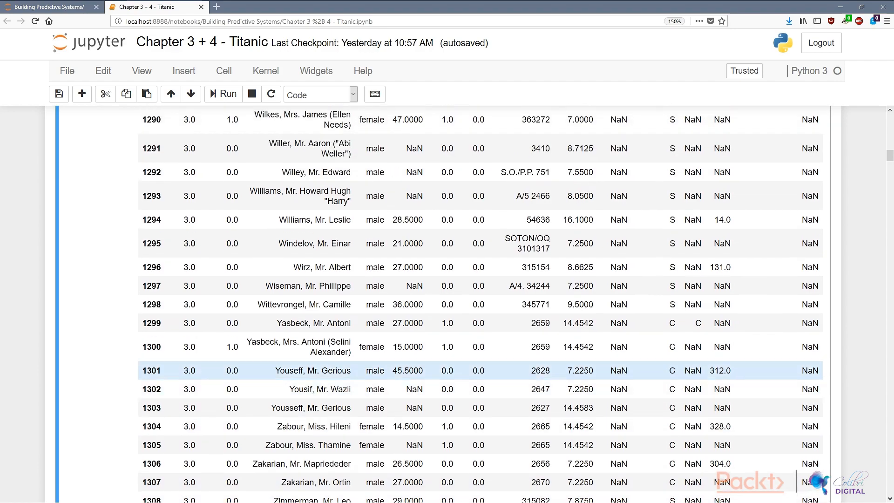
scroll(up, 3)
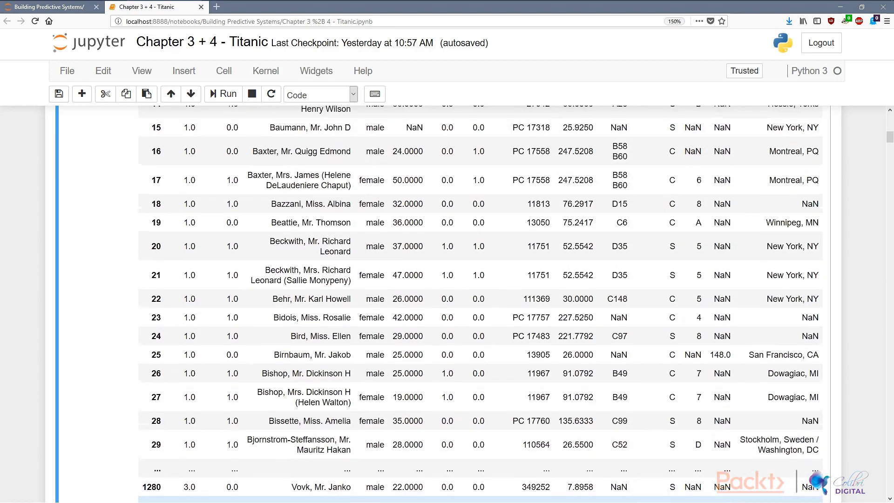
scroll(up, 3)
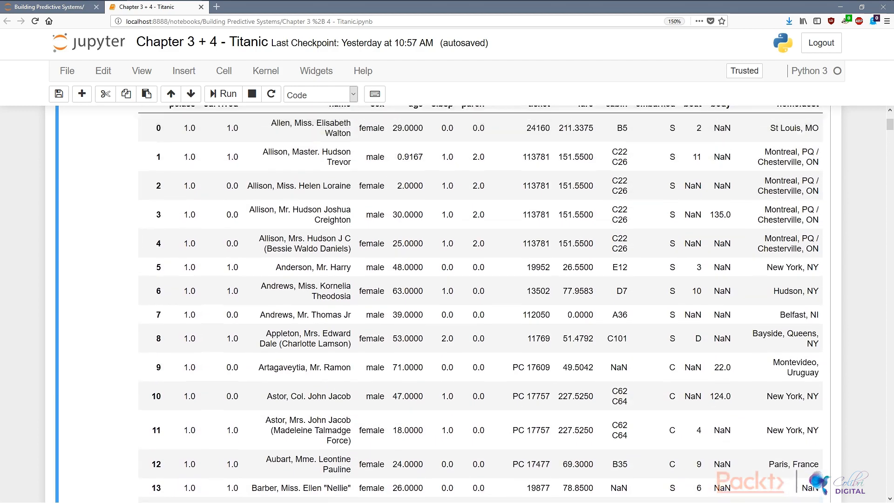
scroll(up, 3)
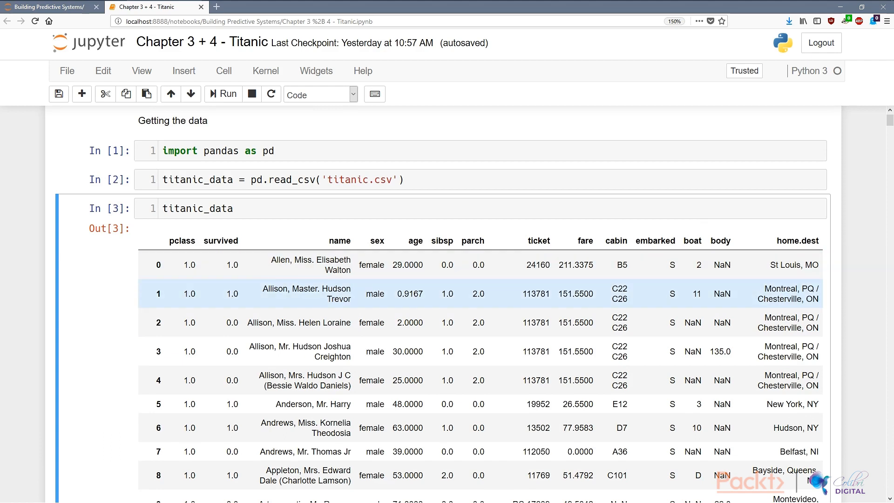
Scroll past the table's end to the 'Exploring the data' note and describe() output
scroll(down, 3)
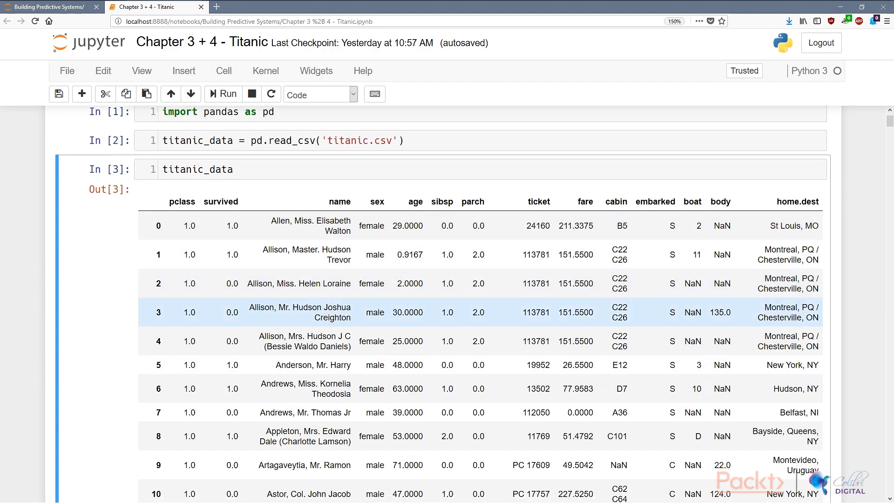
scroll(down, 3)
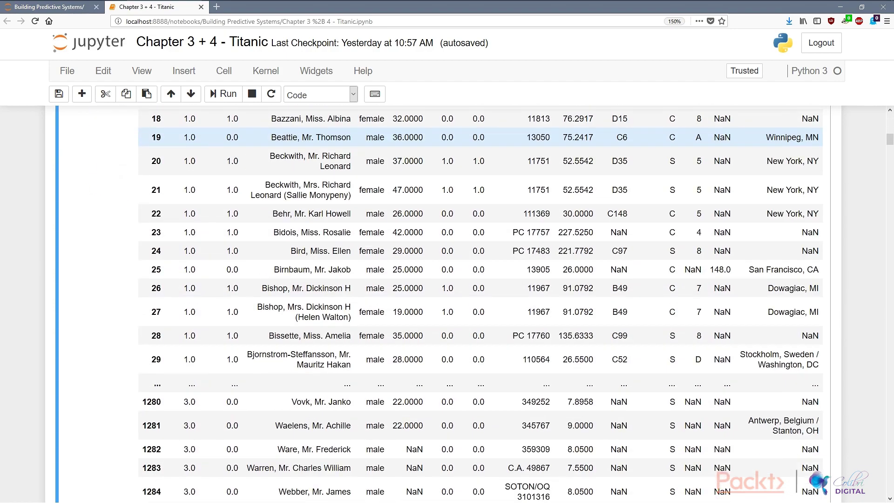
scroll(down, 3)
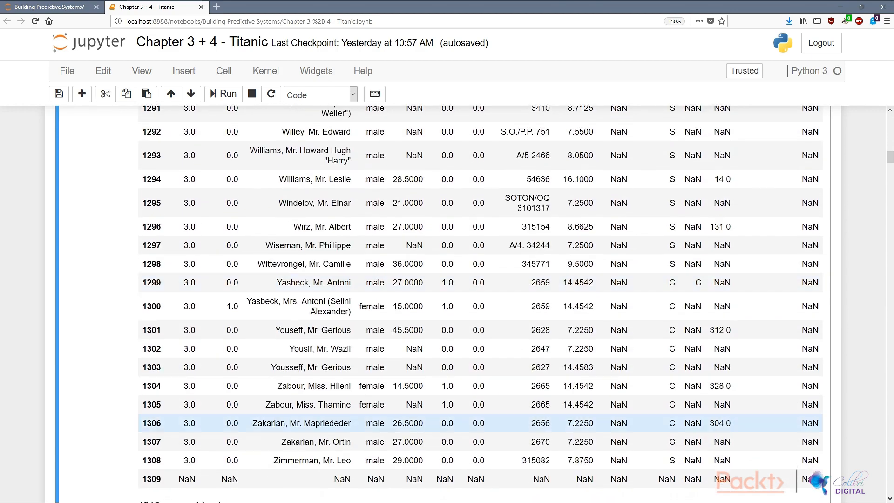
scroll(down, 3)
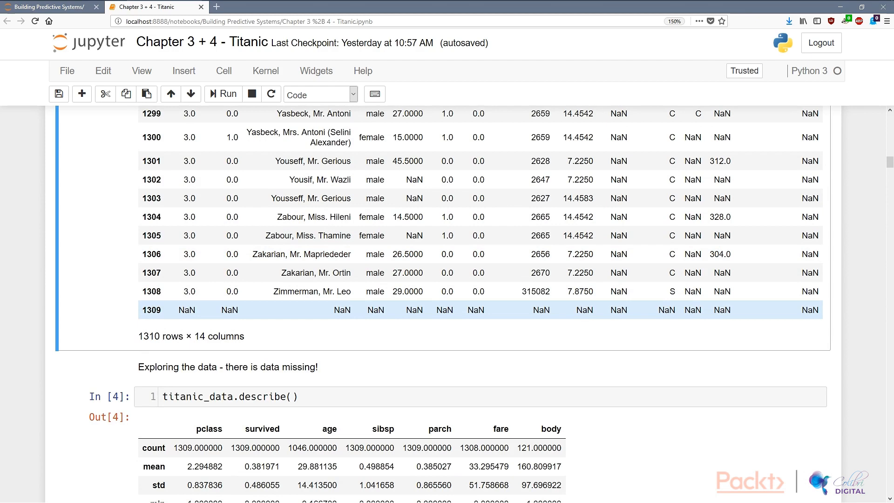
scroll(down, 3)
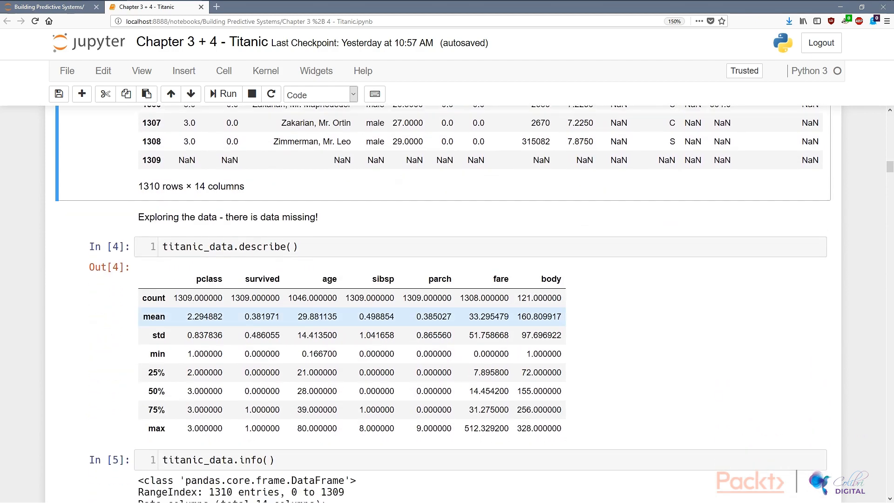
scroll(down, 3)
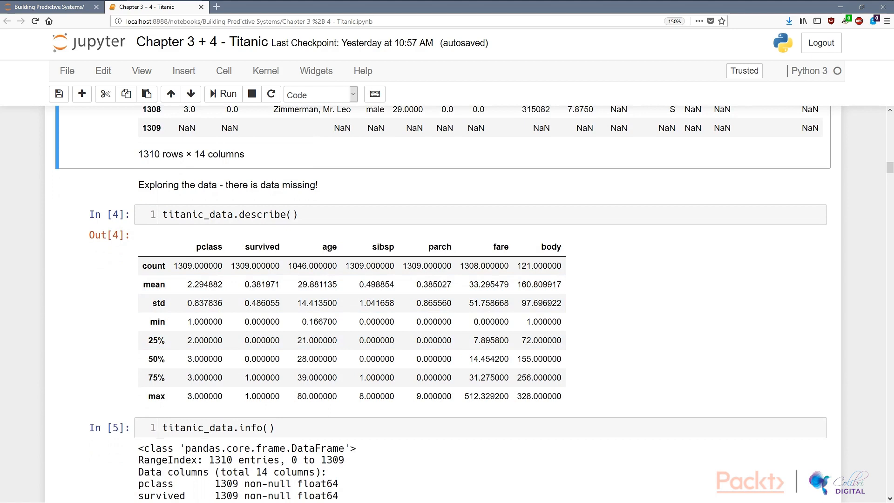
scroll(down, 3)
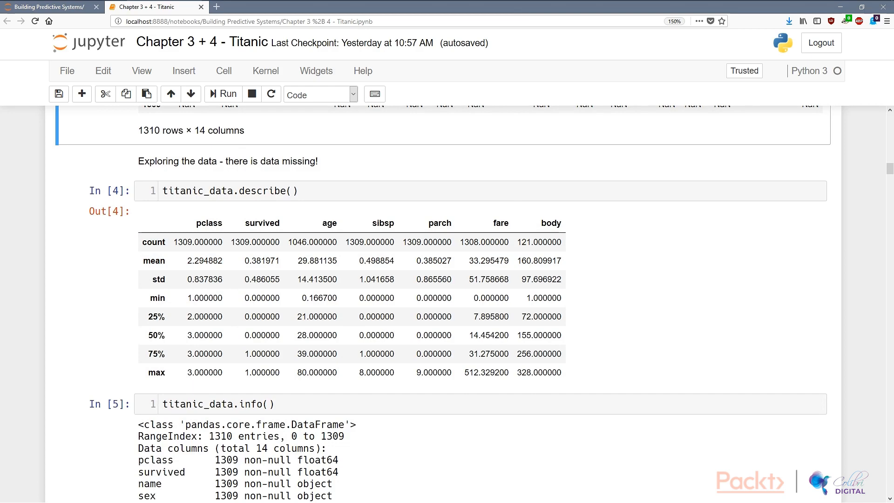
scroll(up, 3)
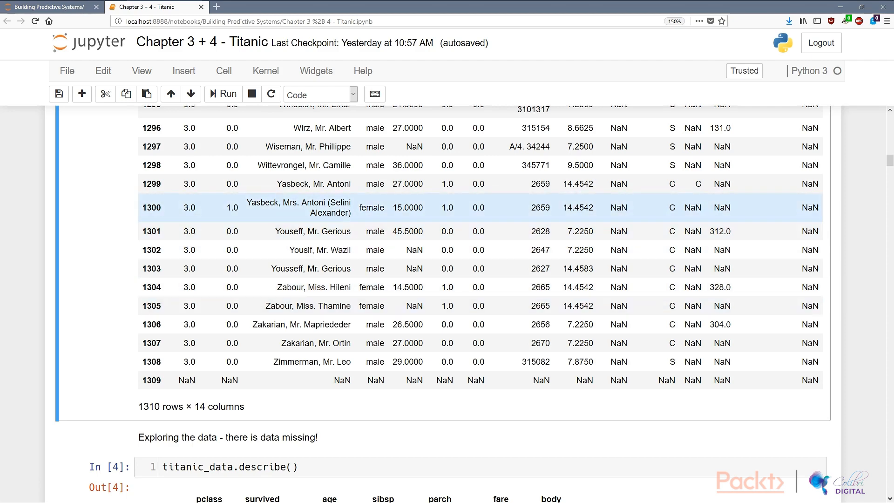
scroll(down, 3)
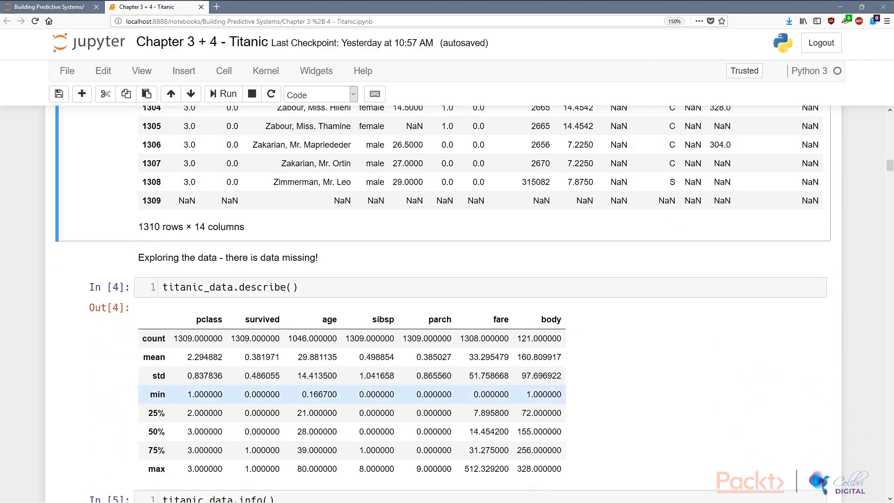
scroll(down, 3)
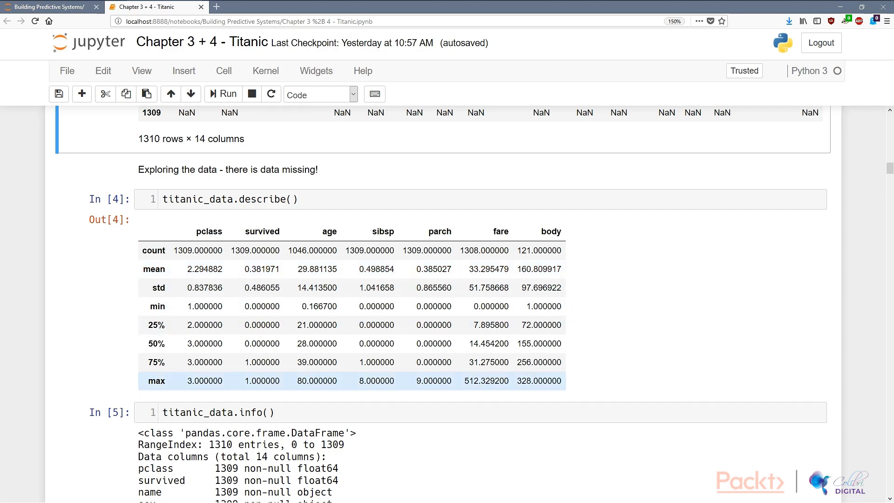
scroll(down, 3)
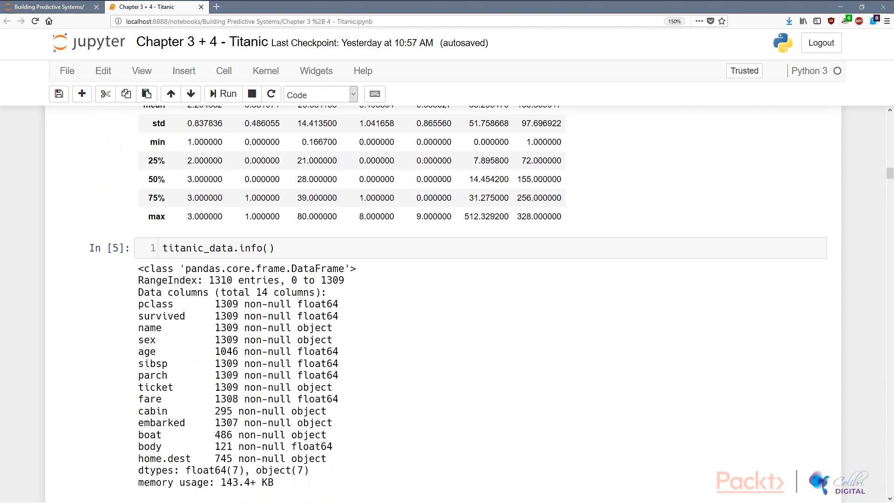
scroll(down, 3)
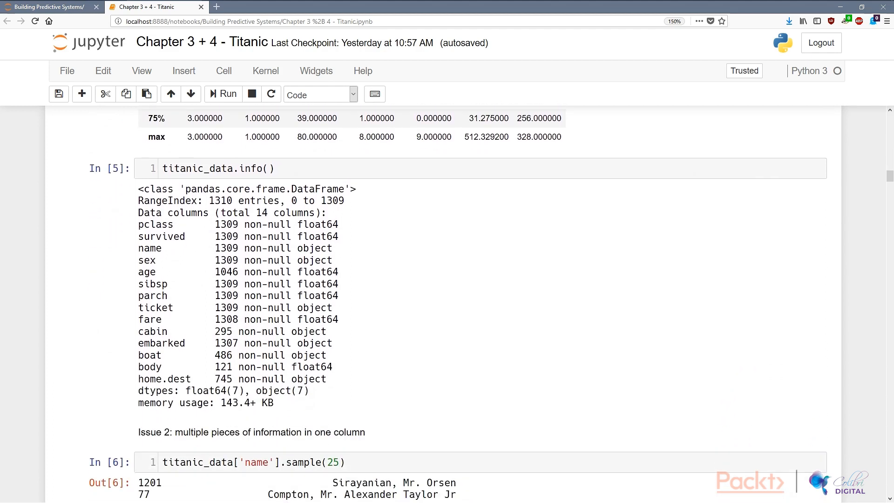
scroll(up, 3)
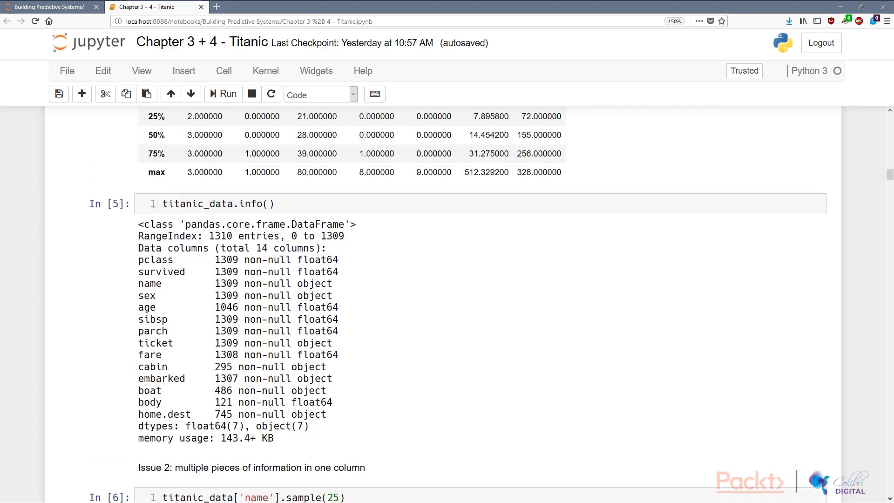
scroll(up, 3)
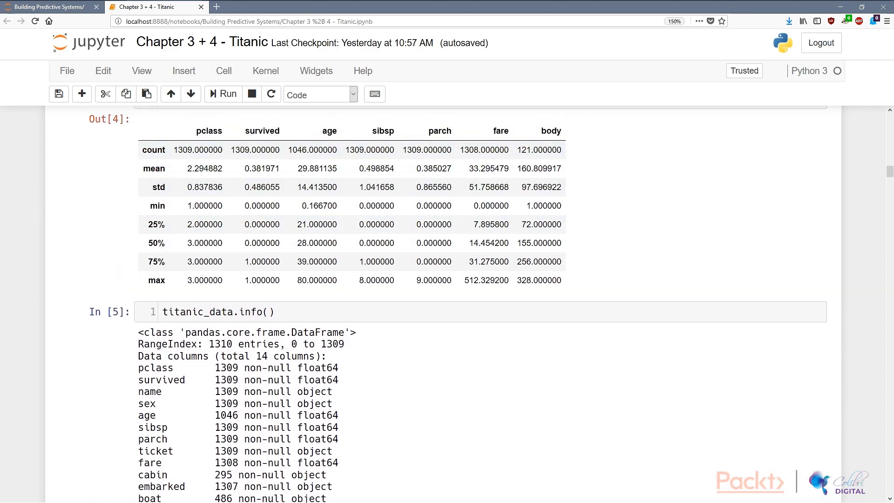
scroll(down, 3)
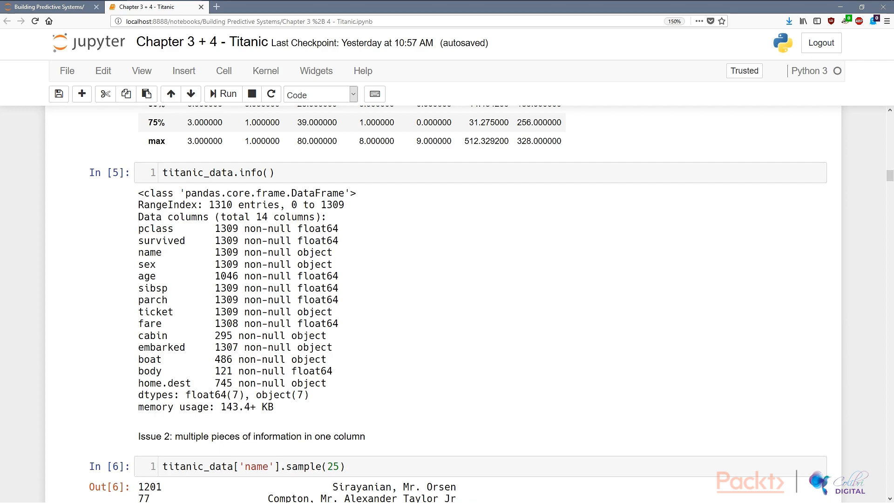
scroll(down, 3)
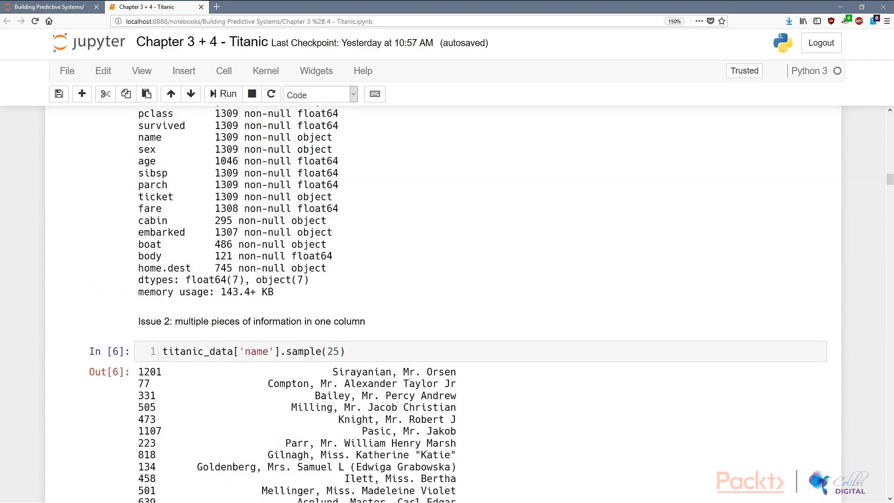
scroll(up, 3)
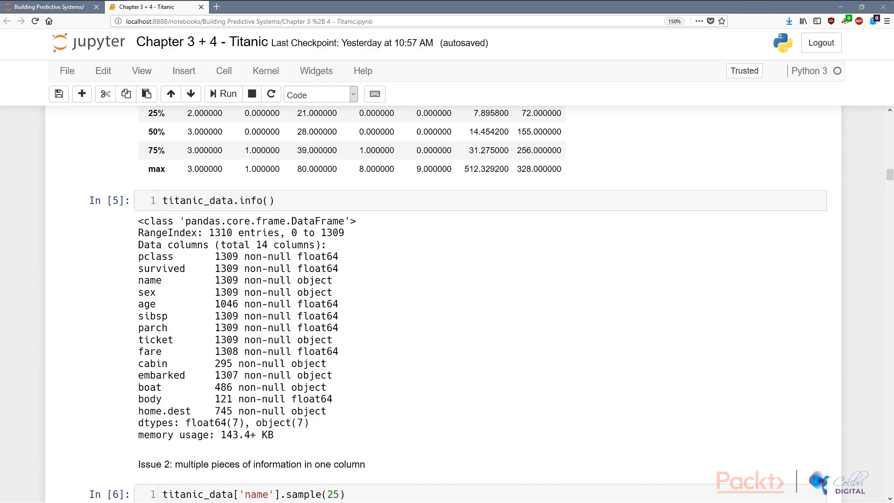
scroll(down, 3)
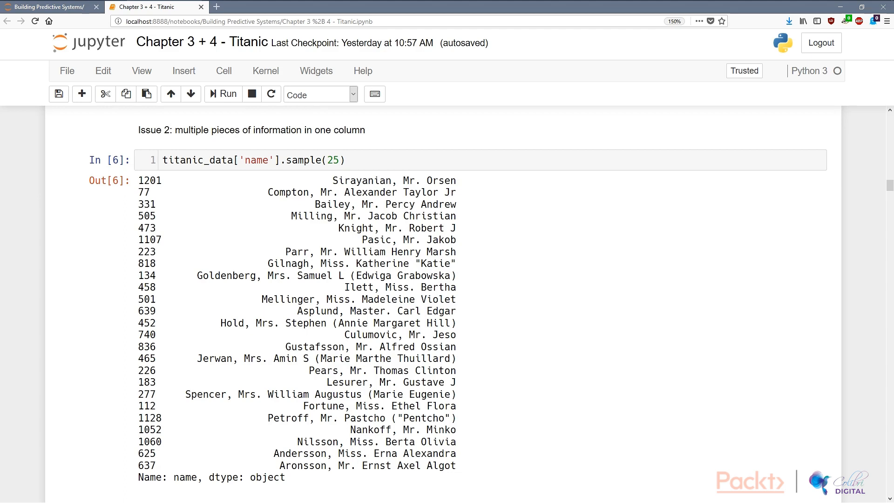
scroll(down, 3)
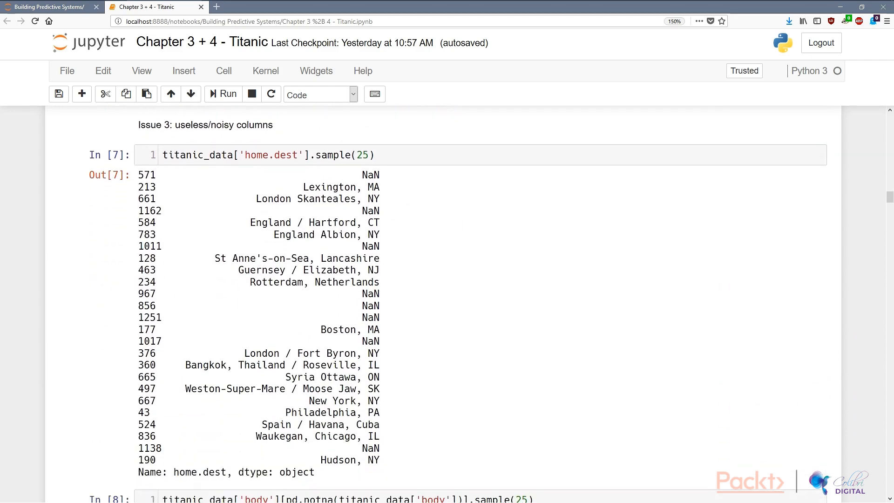
scroll(up, 3)
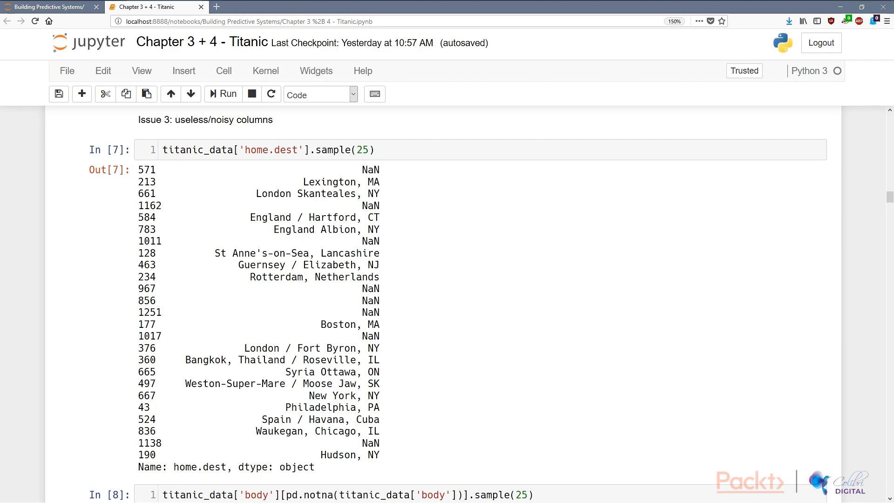
Run titanic_data[pd.notna(titanic_data['body'])].describe() and view stats for rows with a body number
scroll(down, 3)
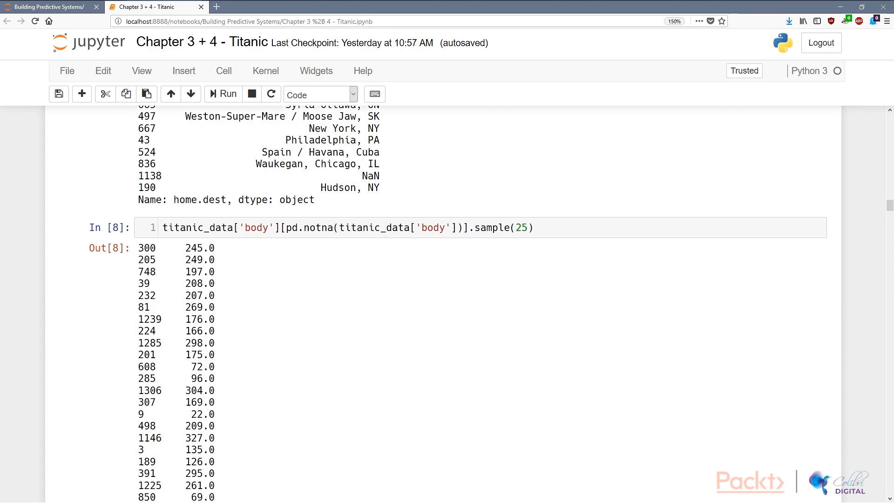
scroll(down, 3)
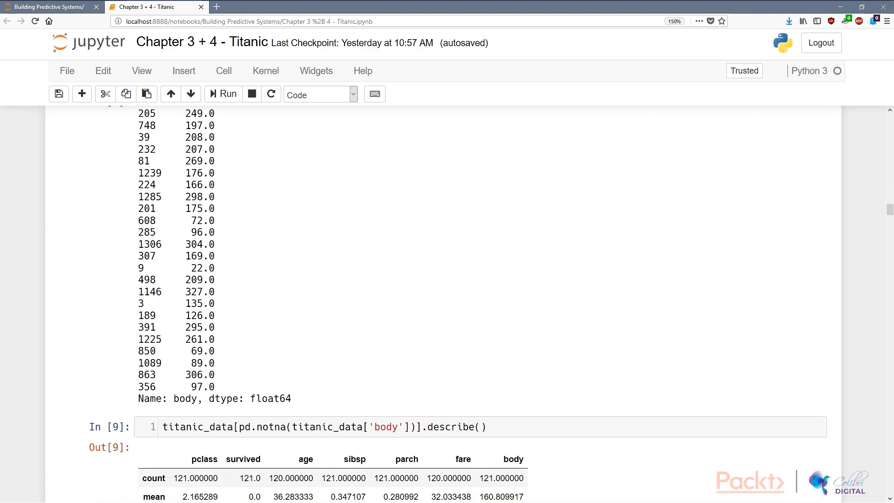
scroll(up, 3)
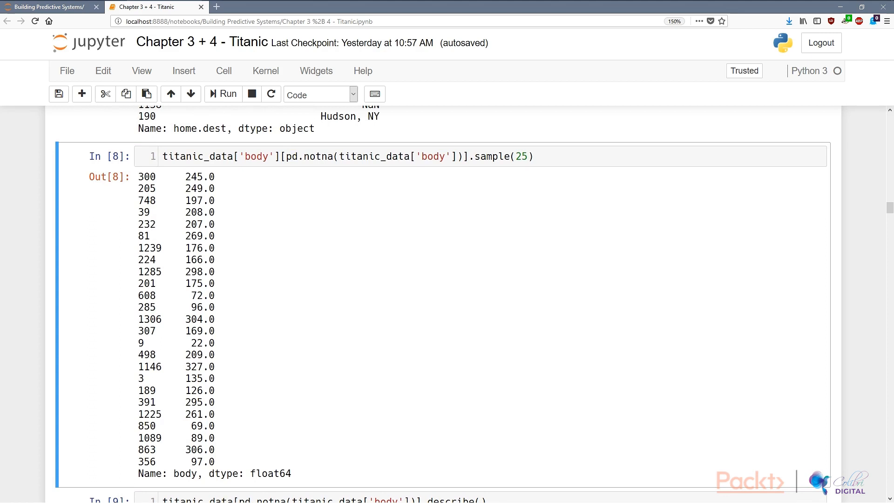
scroll(down, 3)
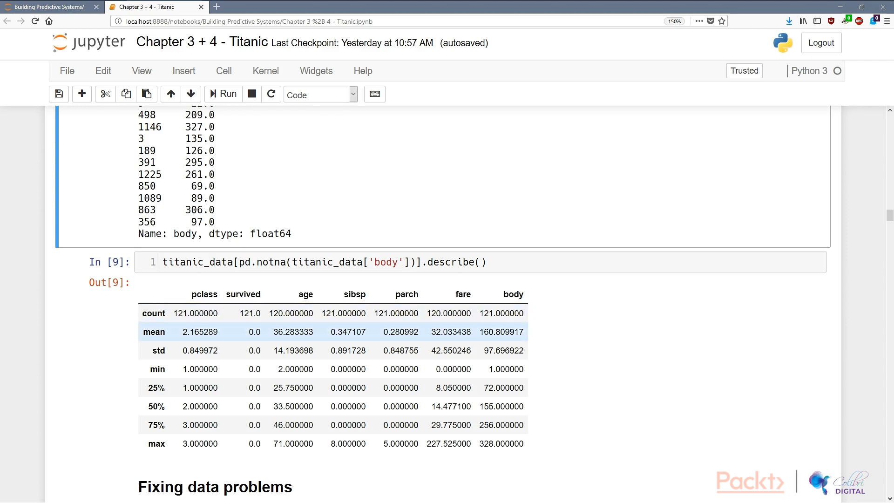
click(333, 350)
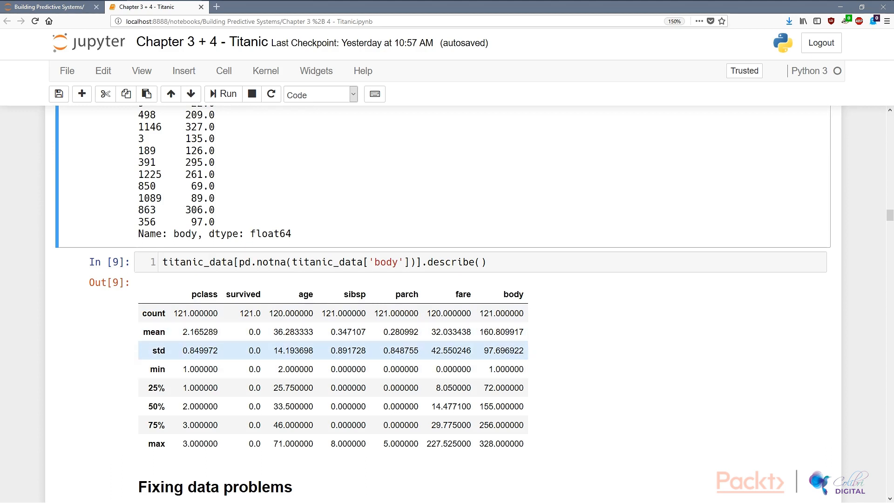